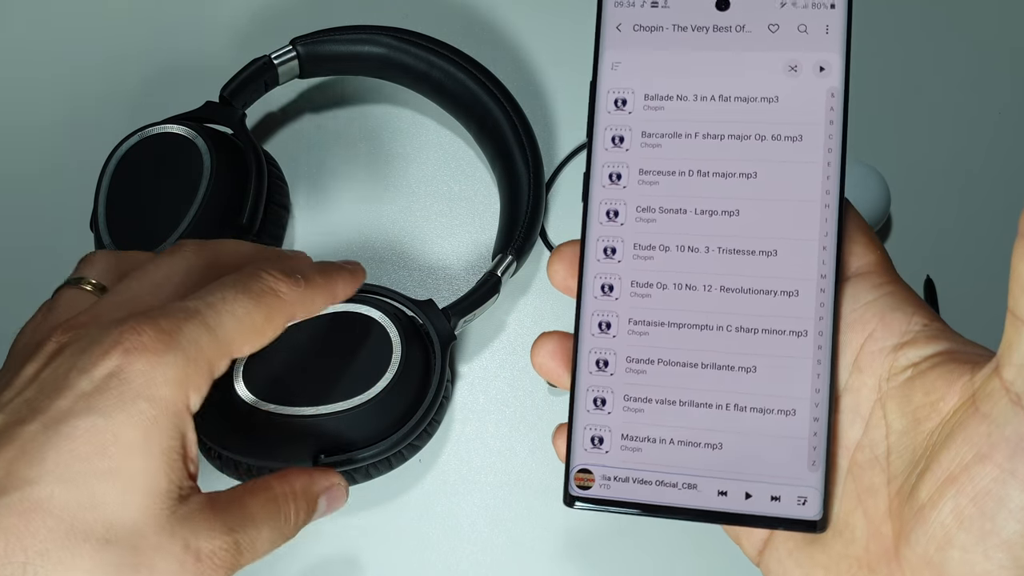
pyautogui.scroll(-3)
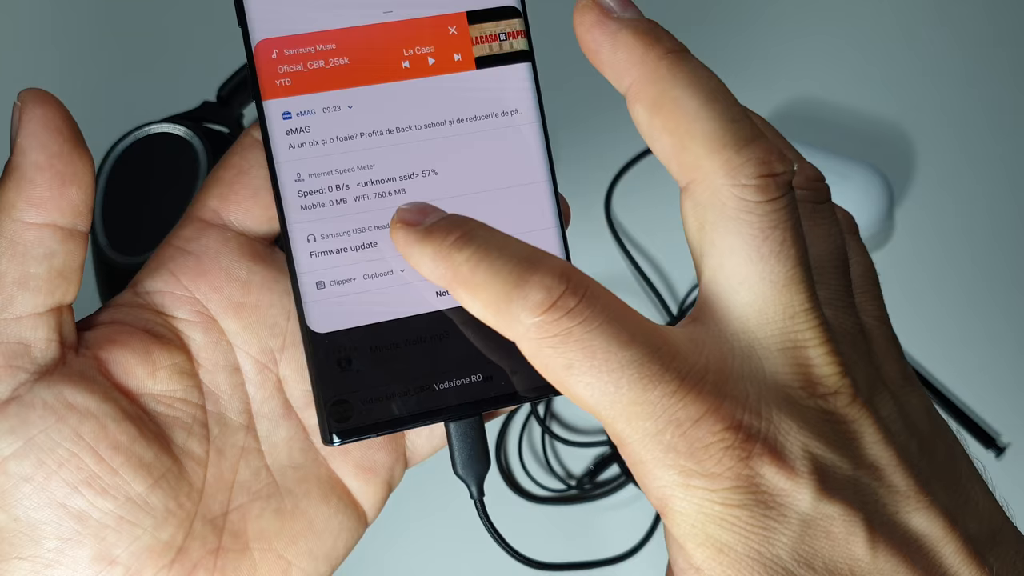
pyautogui.click(352, 244)
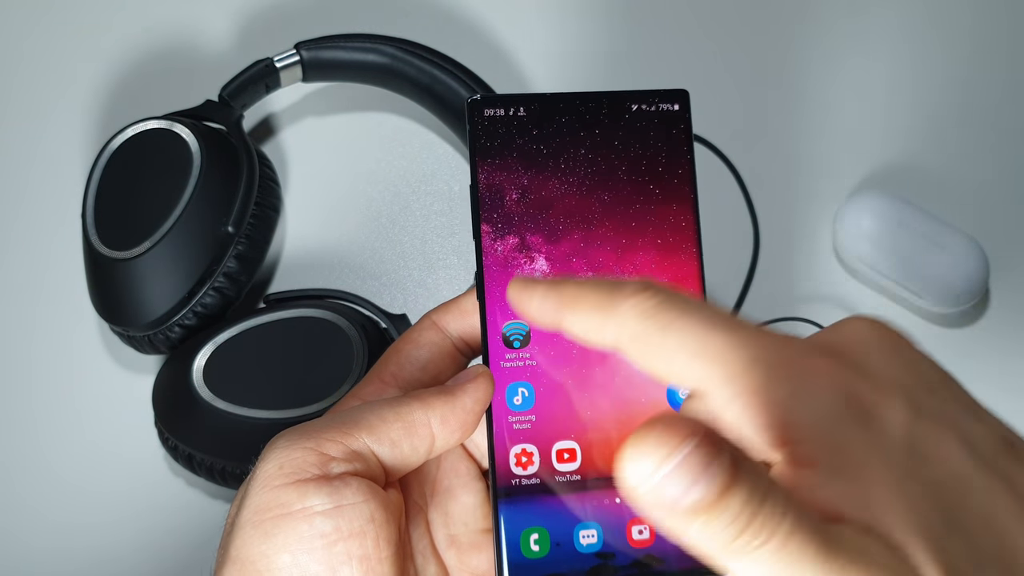
pyautogui.click(518, 336)
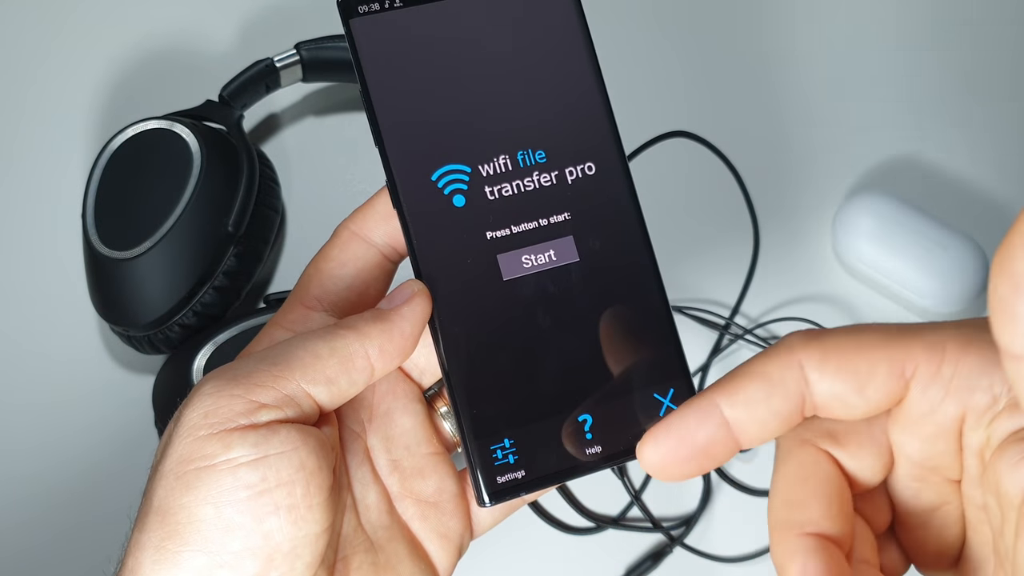
pyautogui.click(662, 404)
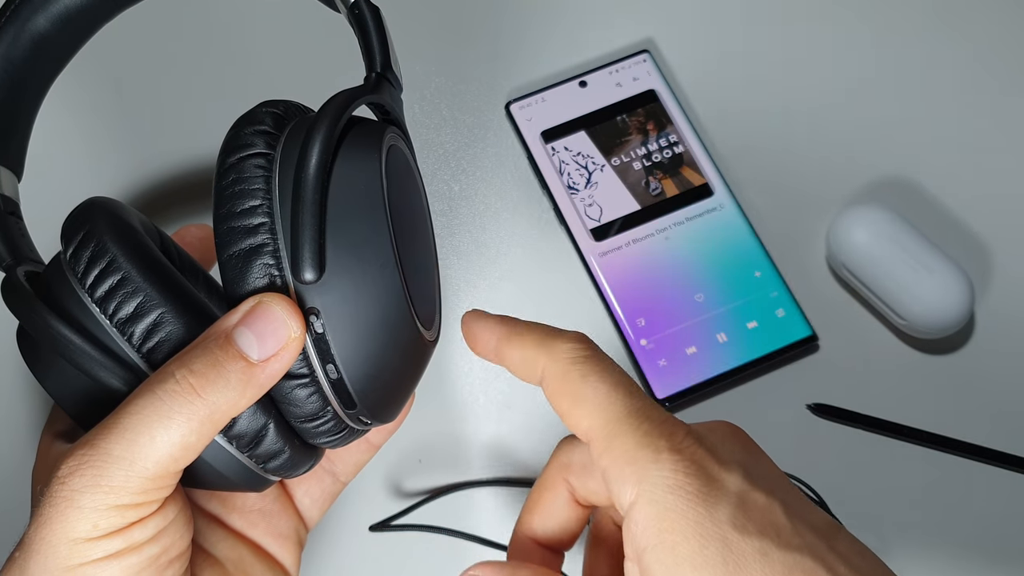
pyautogui.click(742, 340)
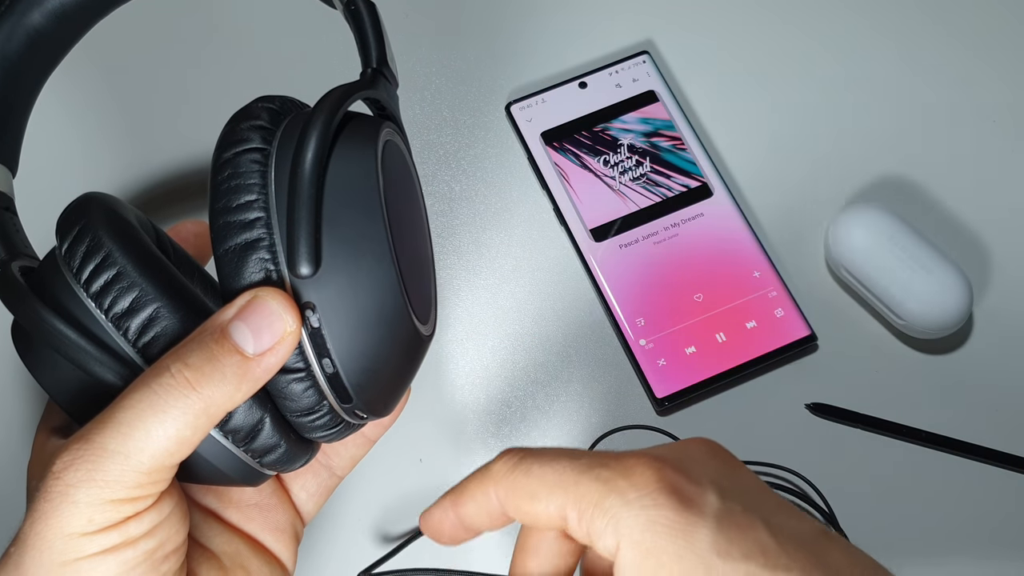